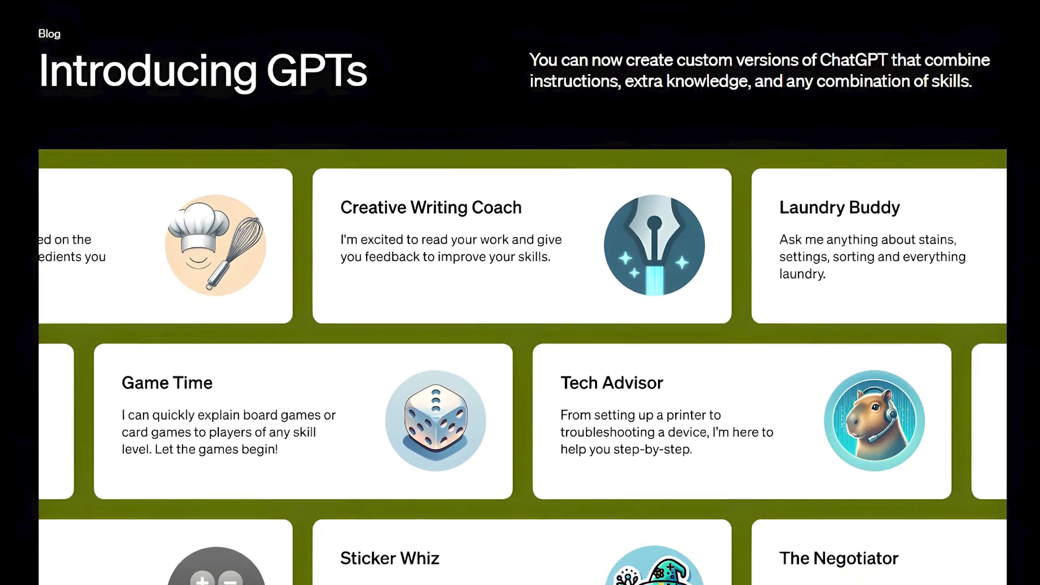
Scroll the sidebar and go to Explore GPTs
scroll("down", 3)
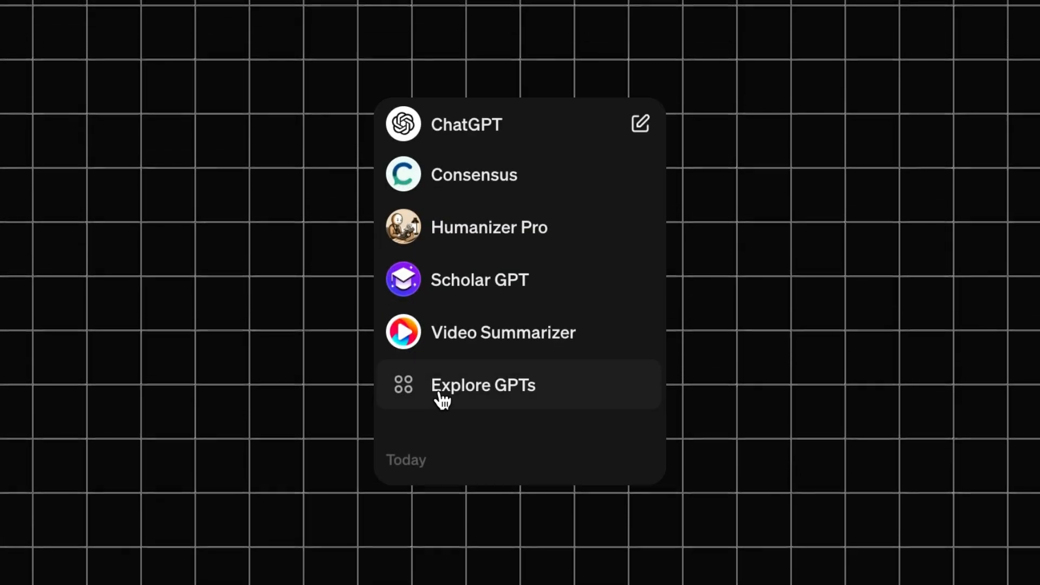
left_click(483, 385)
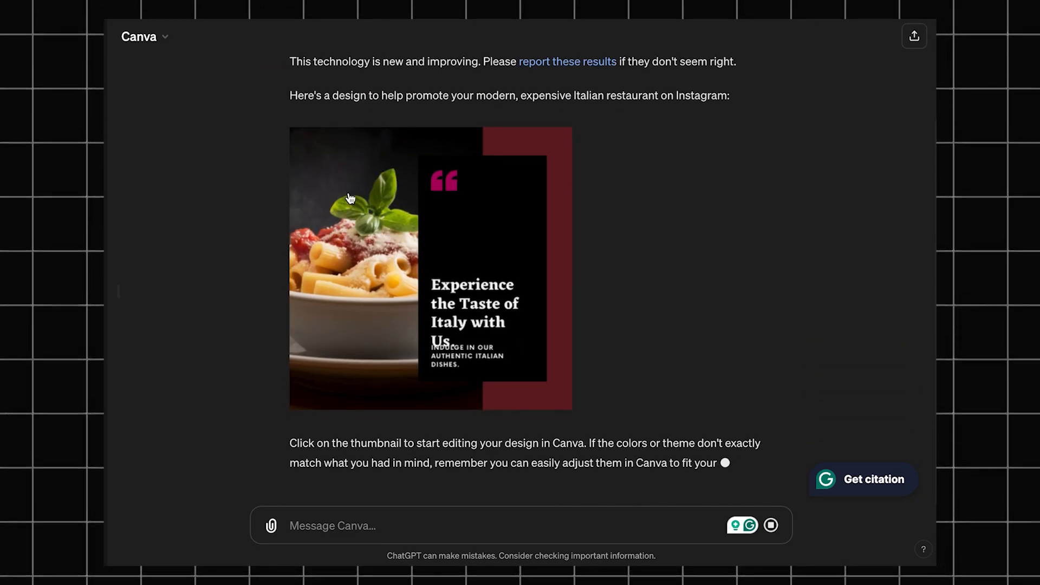
Read the Canva restaurant design notes and open the design thumbnail
scroll("down", 3)
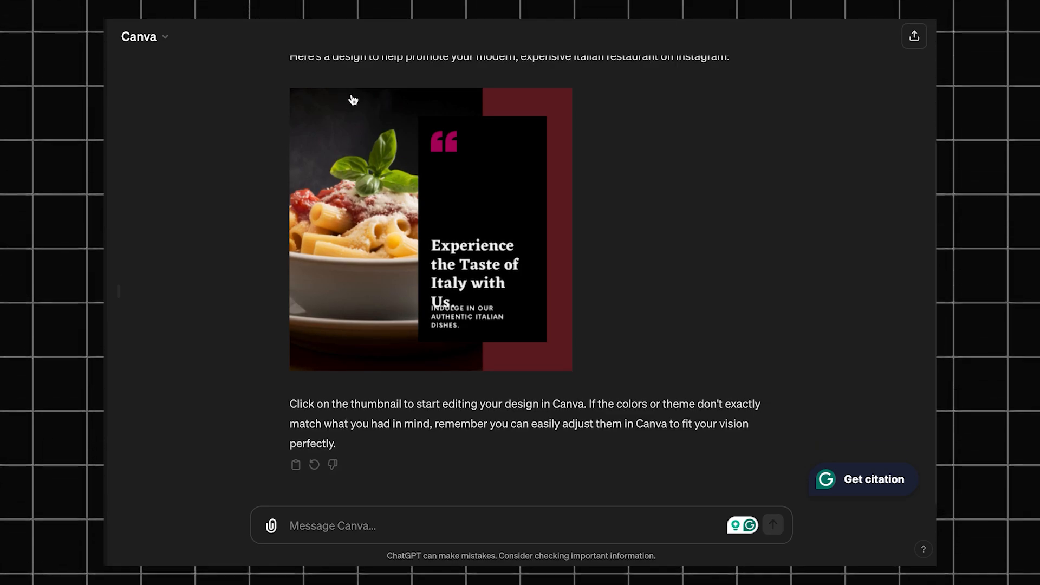
left_click(430, 229)
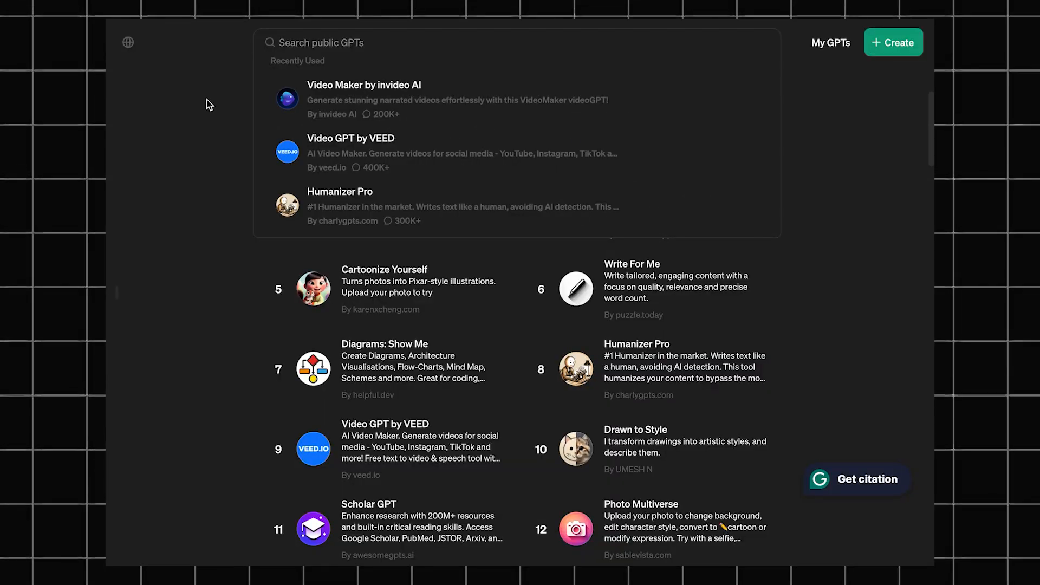
Focus the Search public GPTs field to reveal the Recently Used video GPTs
left_click(322, 43)
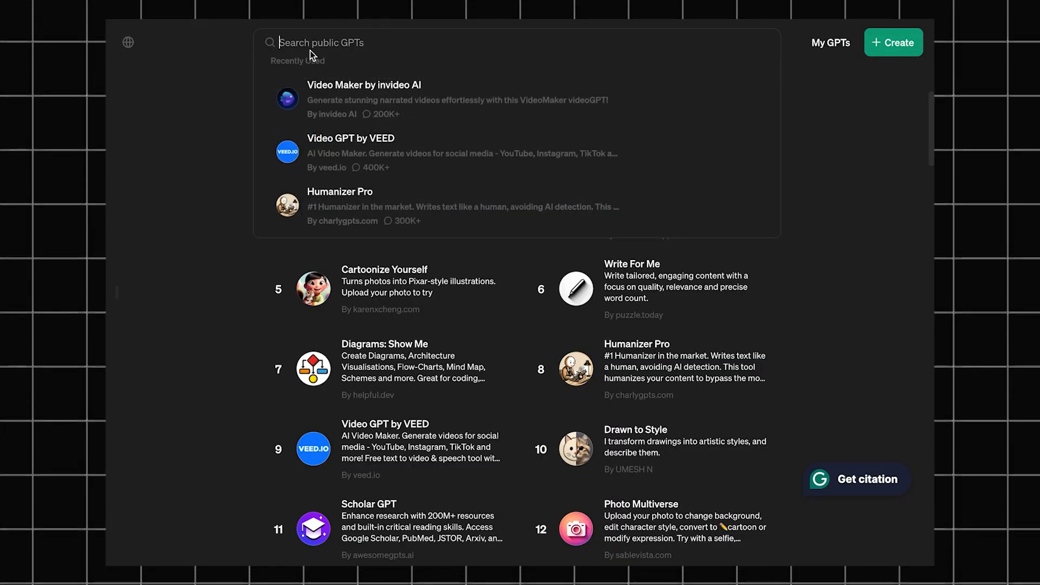
left_click(364, 99)
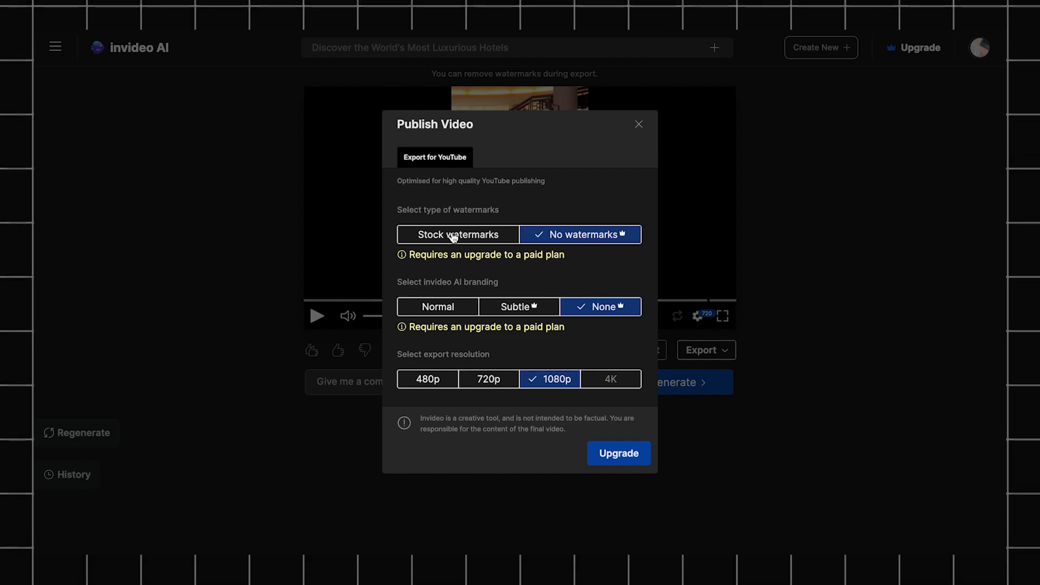
Choose Stock watermarks with Normal branding at 1080p and start the export
left_click(458, 234)
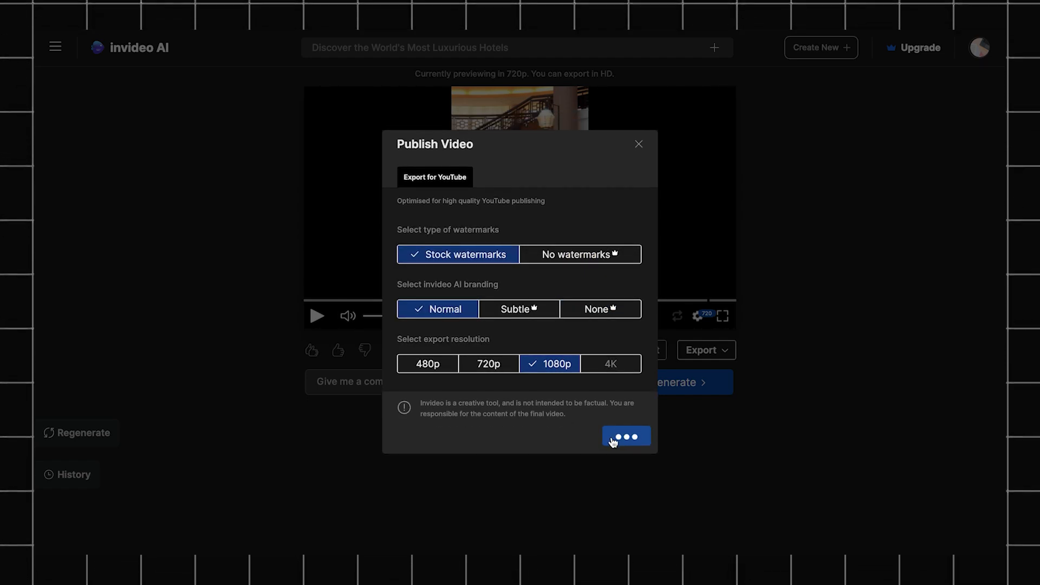
left_click(626, 436)
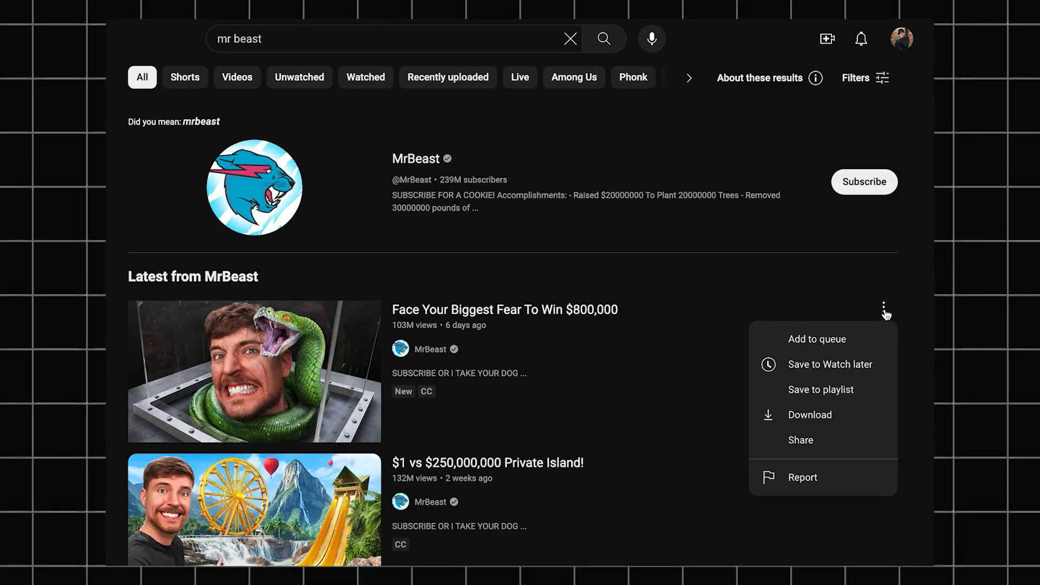
Choose Share for 'Face Your Biggest Fear To Win $800,000' to get its link
left_click(801, 440)
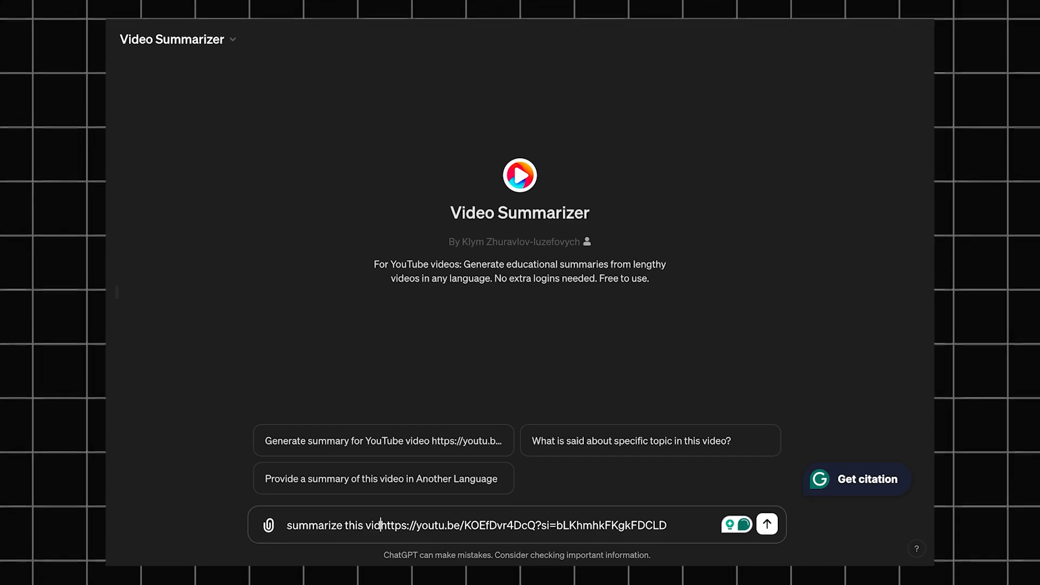
Send 'summarize this vid' with the youtu.be link to Video Summarizer
left_click(766, 525)
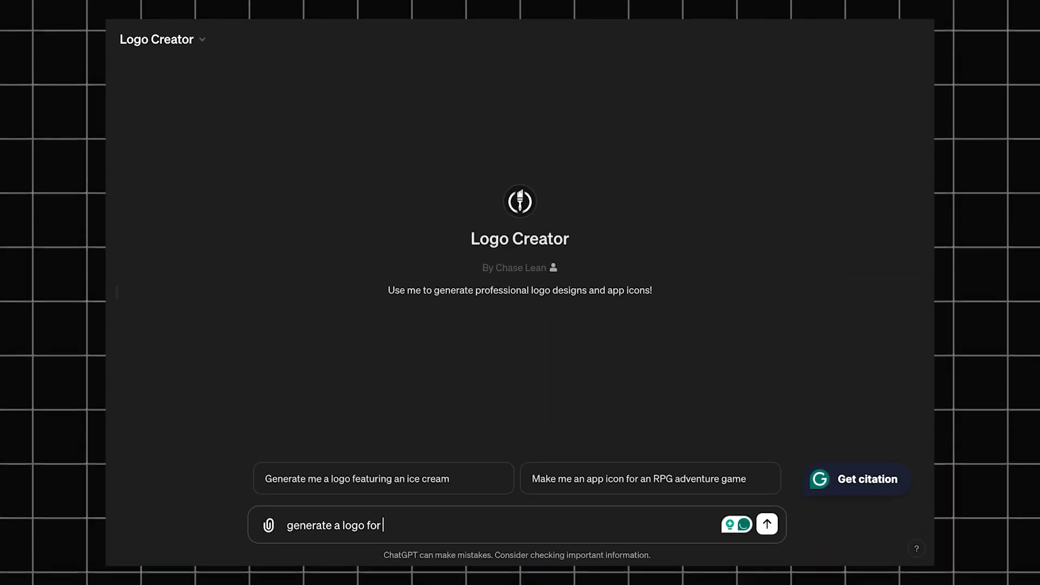
Send the 'generate a logo for' request to Logo Creator
left_click(767, 524)
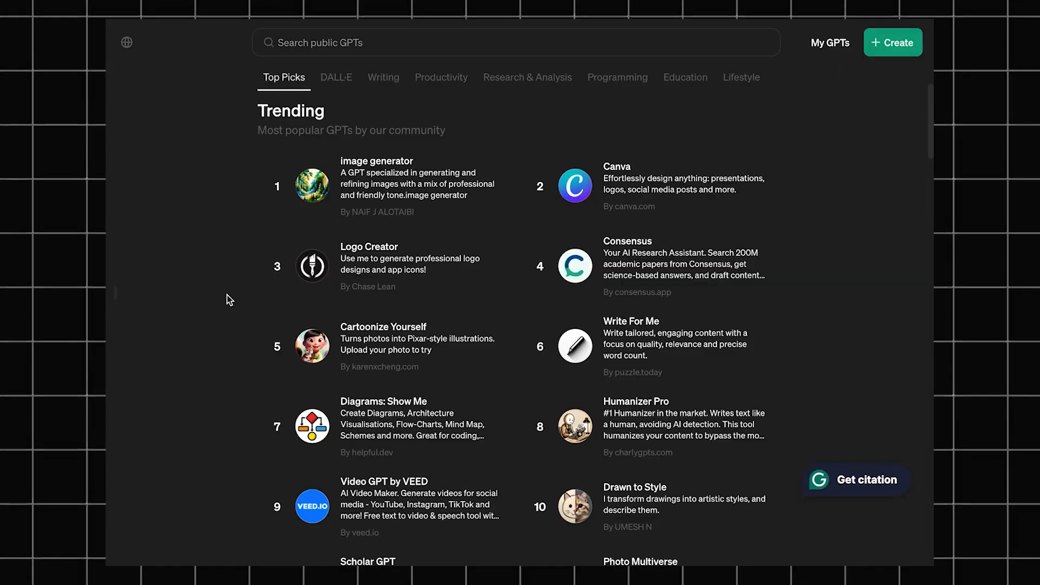
mouse_move(478, 216)
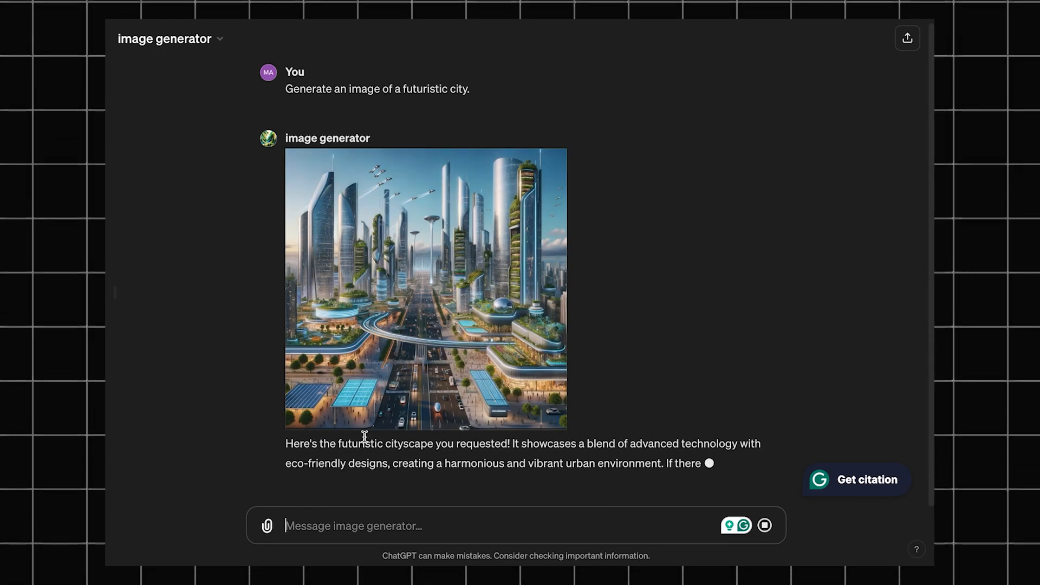
Type a 'generate' request for a futuristic city image in image generator
type("generate")
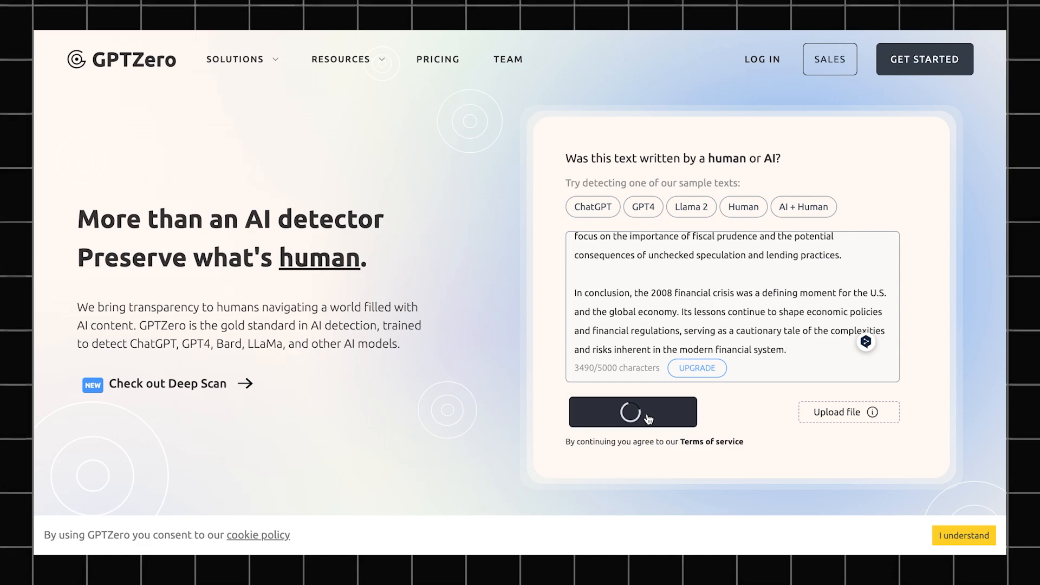
Run GPTZero on the 2008 crisis essay and scroll to the 96% AI verdict
left_click(632, 411)
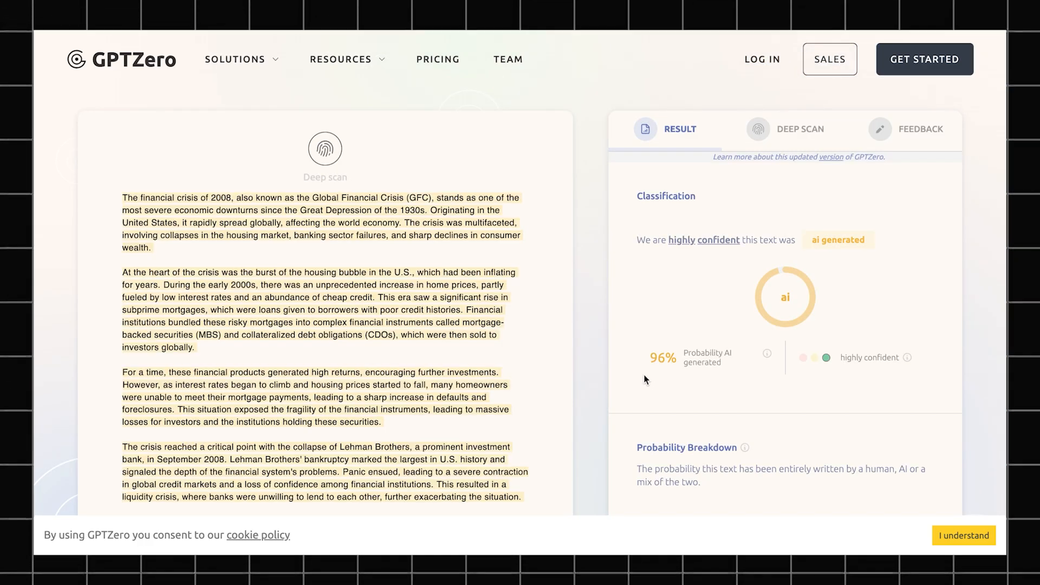
scroll("down", 3)
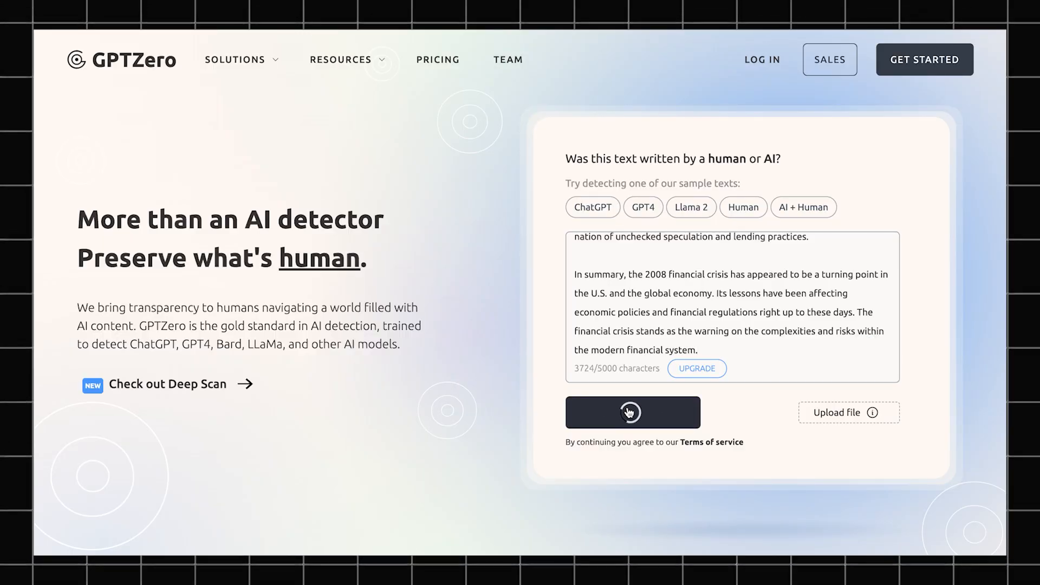
Scan the reworded essay and scroll to its 0% AI, entirely human verdict
left_click(632, 412)
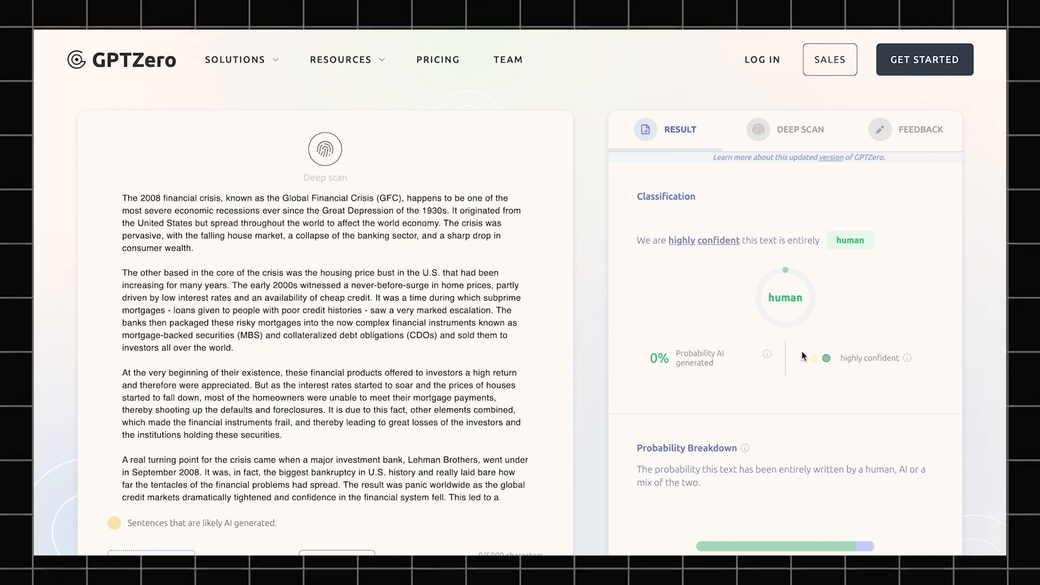
scroll("down", 3)
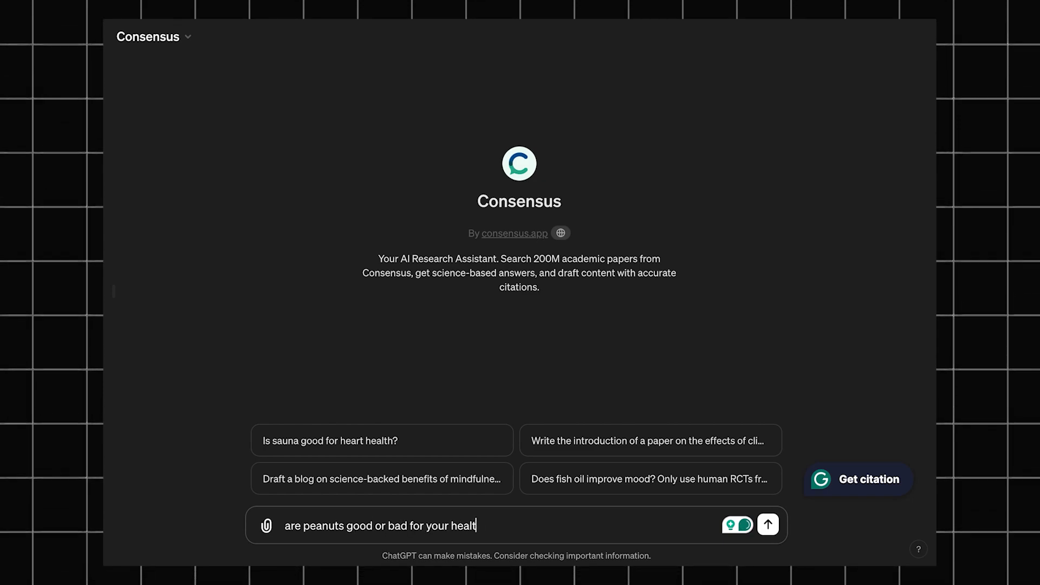
Send the peanut health question to Consensus and scroll through the cited studies
left_click(768, 525)
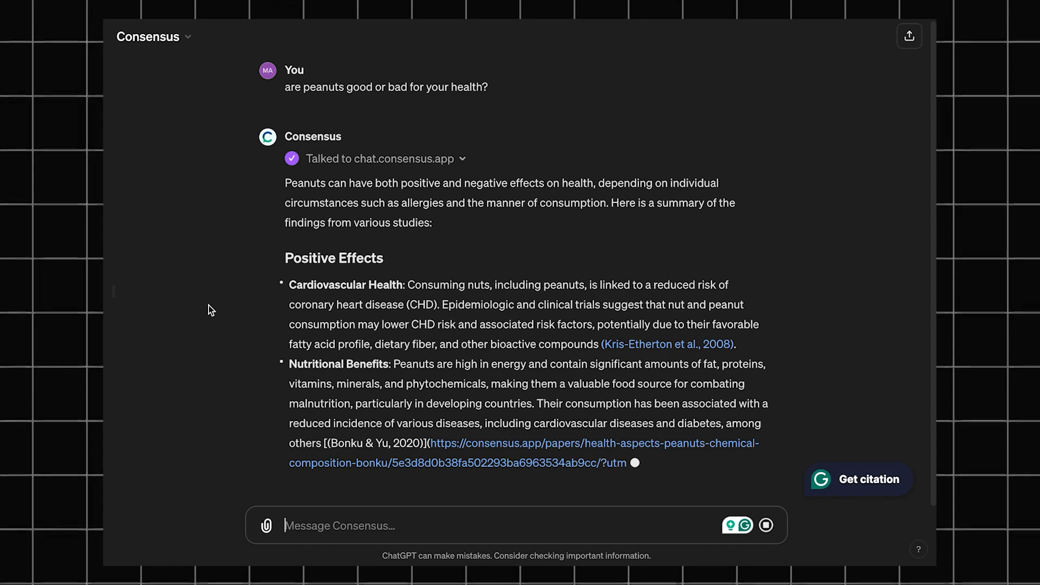
scroll("down", 3)
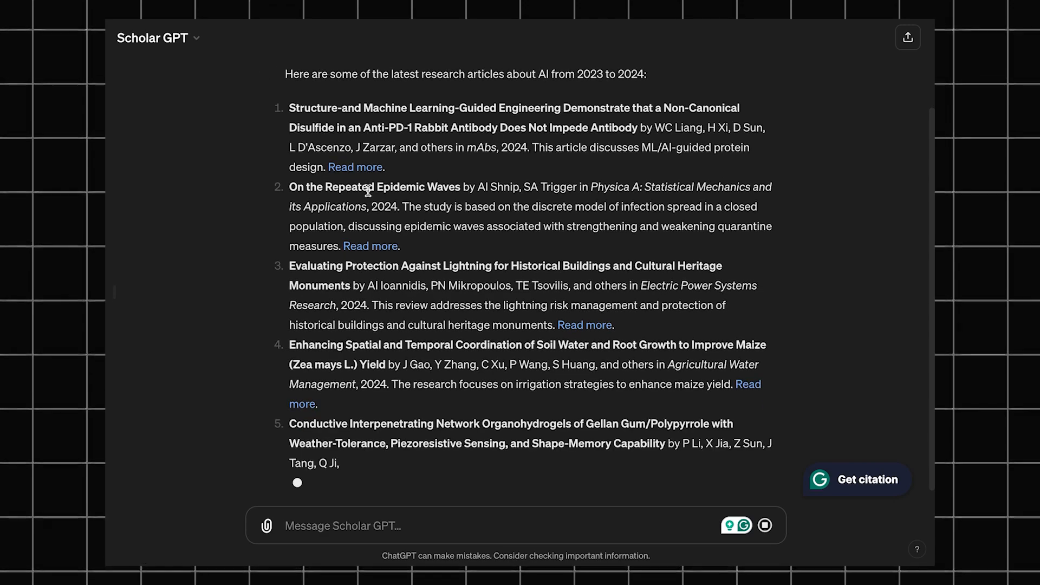
Scroll through Scholar GPT's list of 2023–2024 AI research articles
scroll("down", 3)
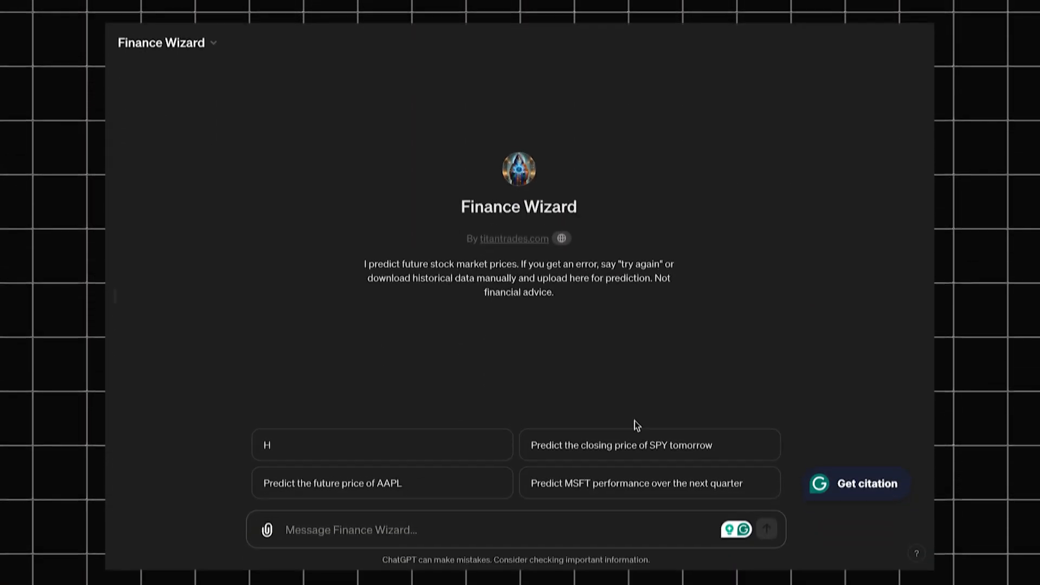
Pick one of Finance Wizard's suggested stock-prediction prompts
left_click(648, 483)
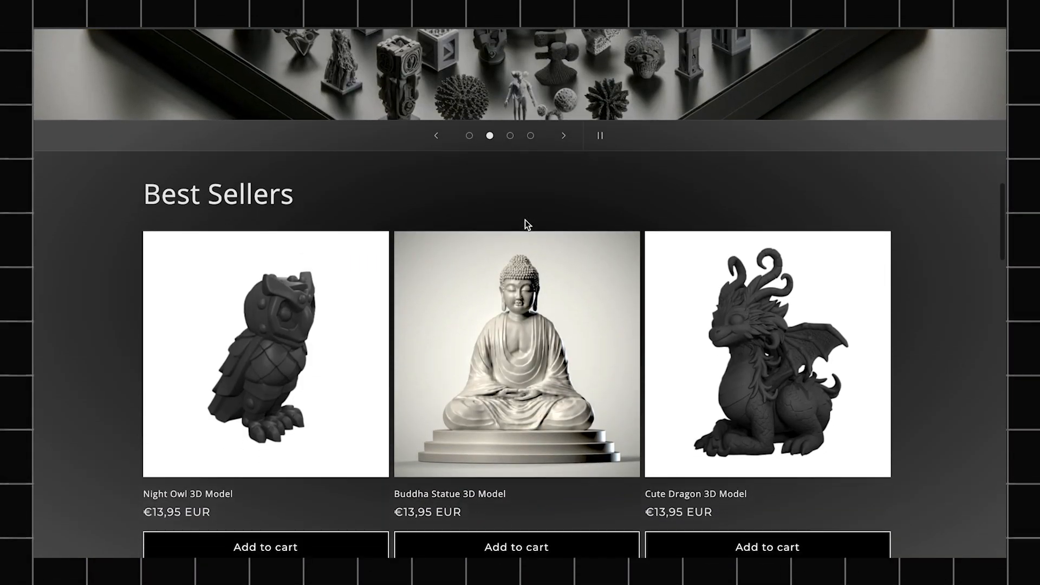
scroll("down", 3)
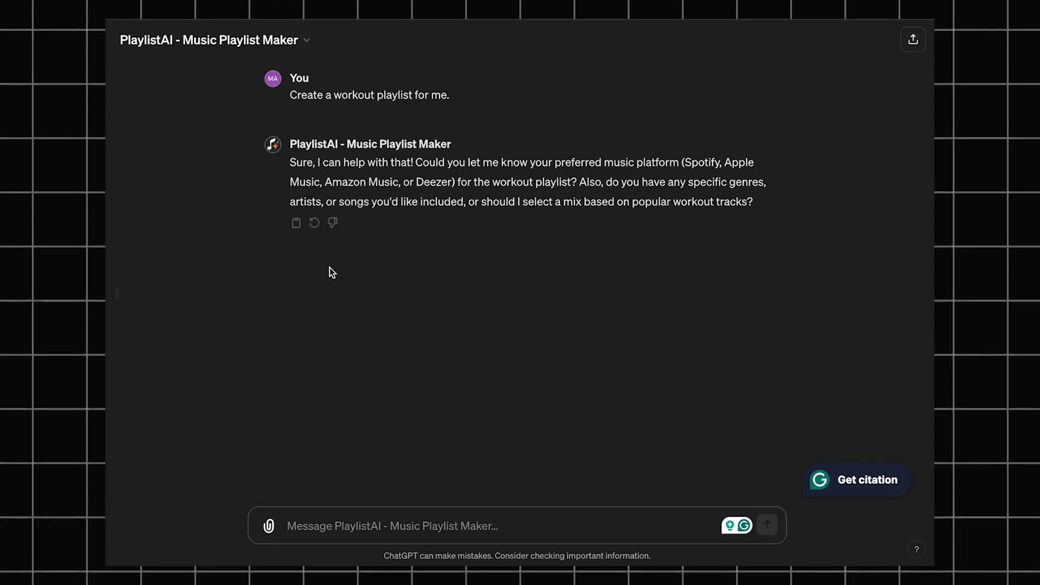
Answer 'Spotify' to PlaylistAI and open the Ultimate Workout Playlist link
type("Spo")
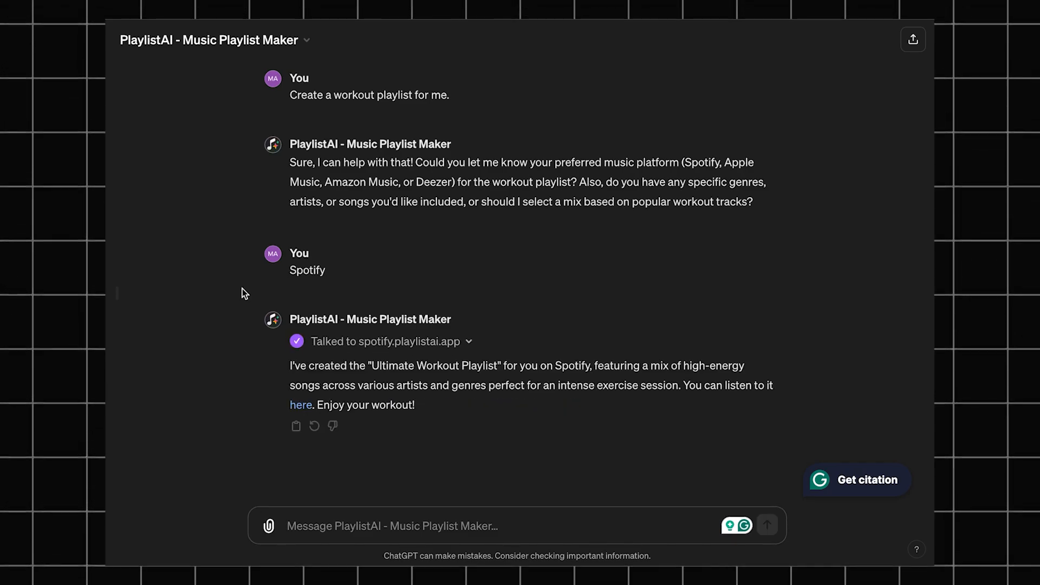
left_click(301, 405)
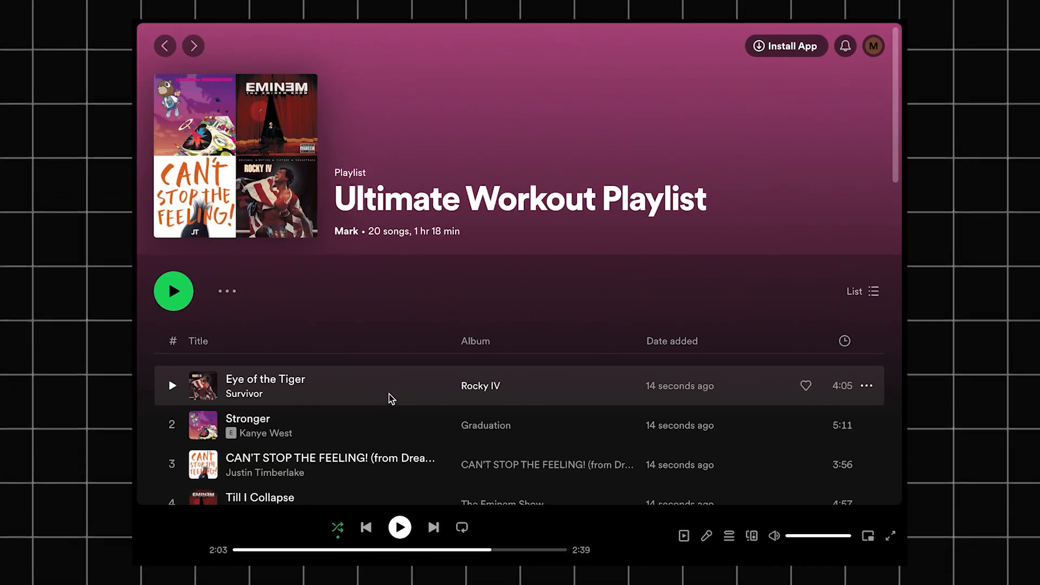
scroll("down", 3)
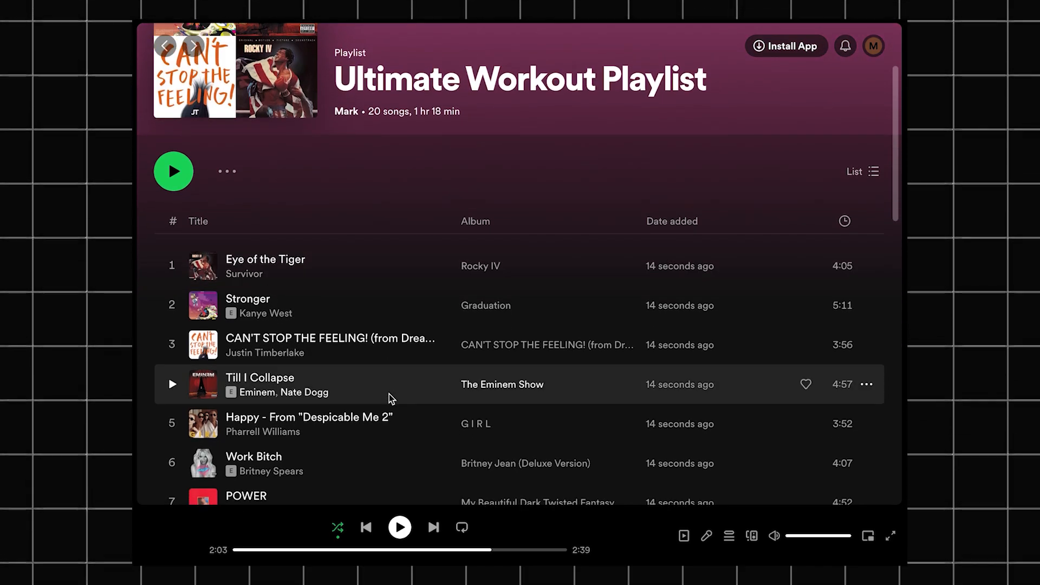
scroll("down", 3)
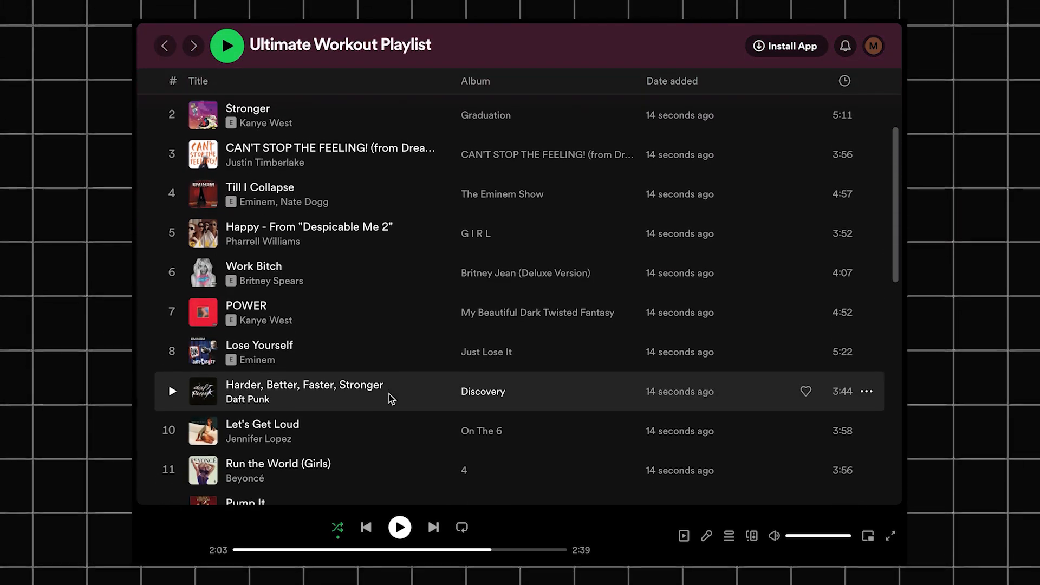
scroll("down", 3)
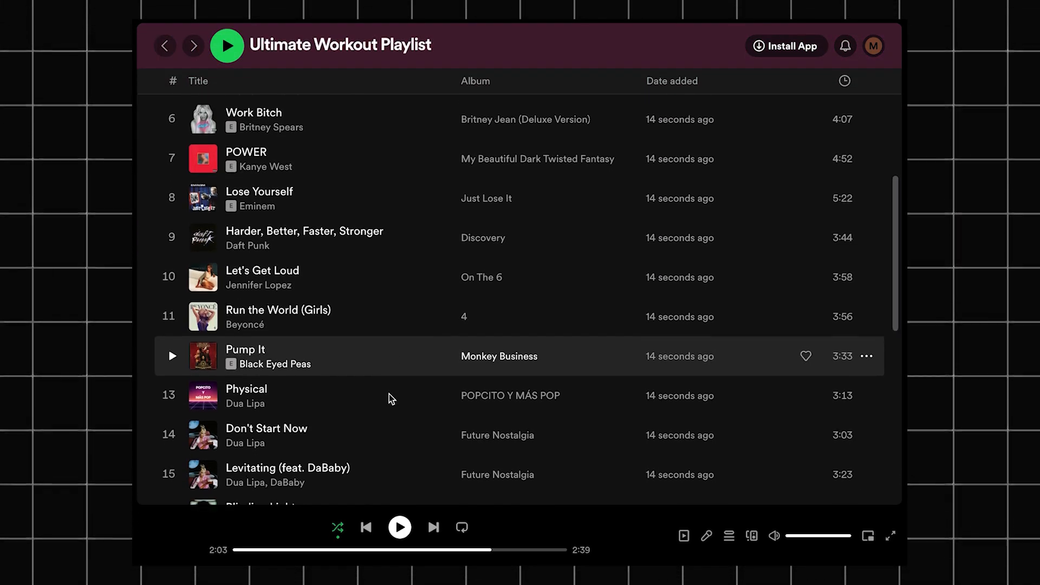
scroll("down", 3)
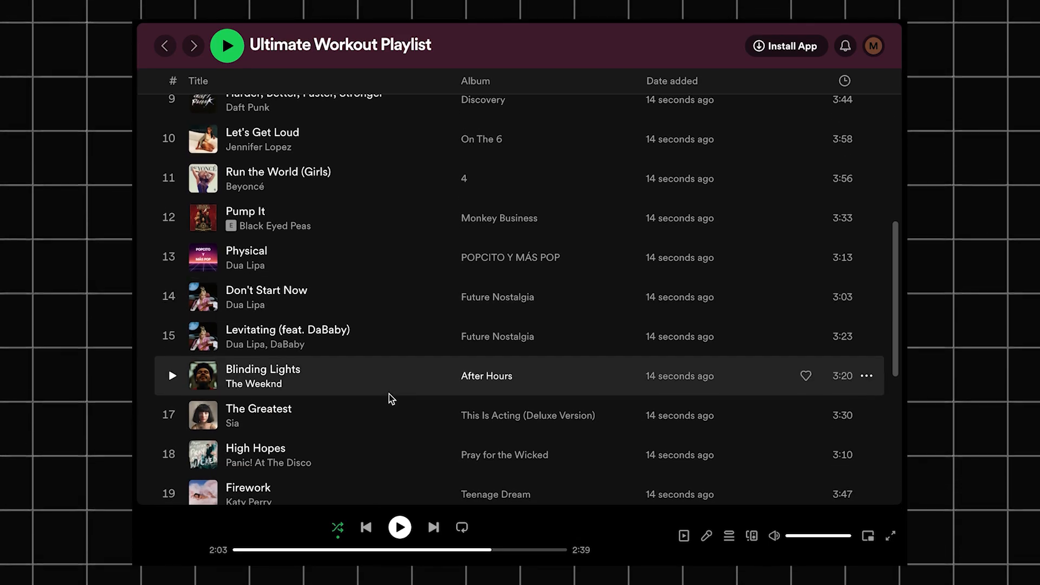